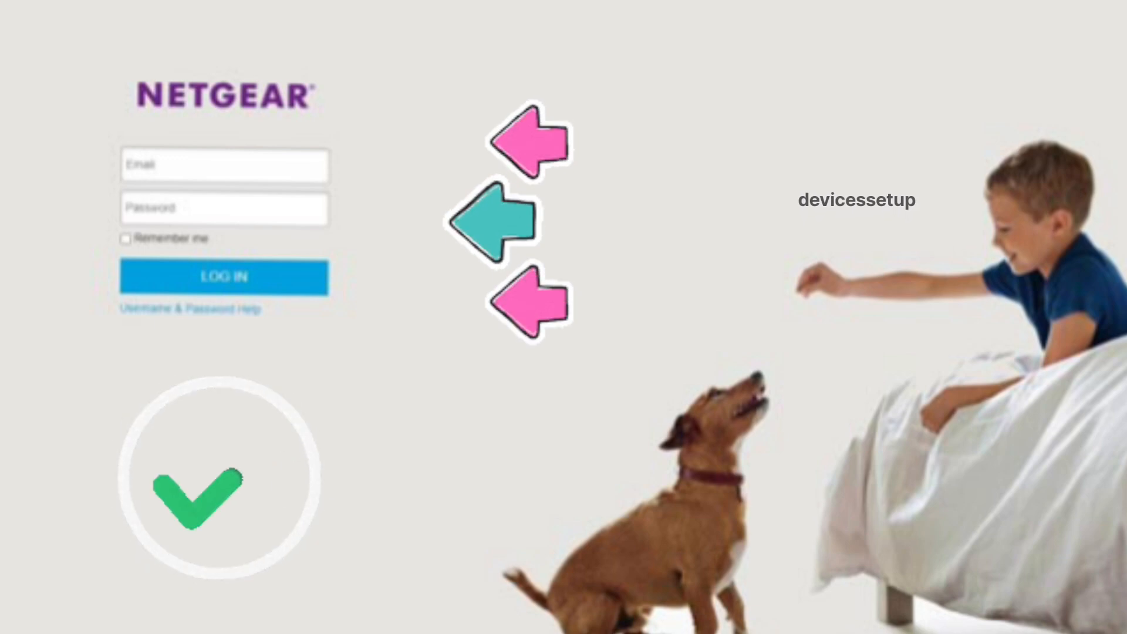
Connect Windows to the extender's _5GEXT network and turn on the phone's Wi-Fi
click(223, 276)
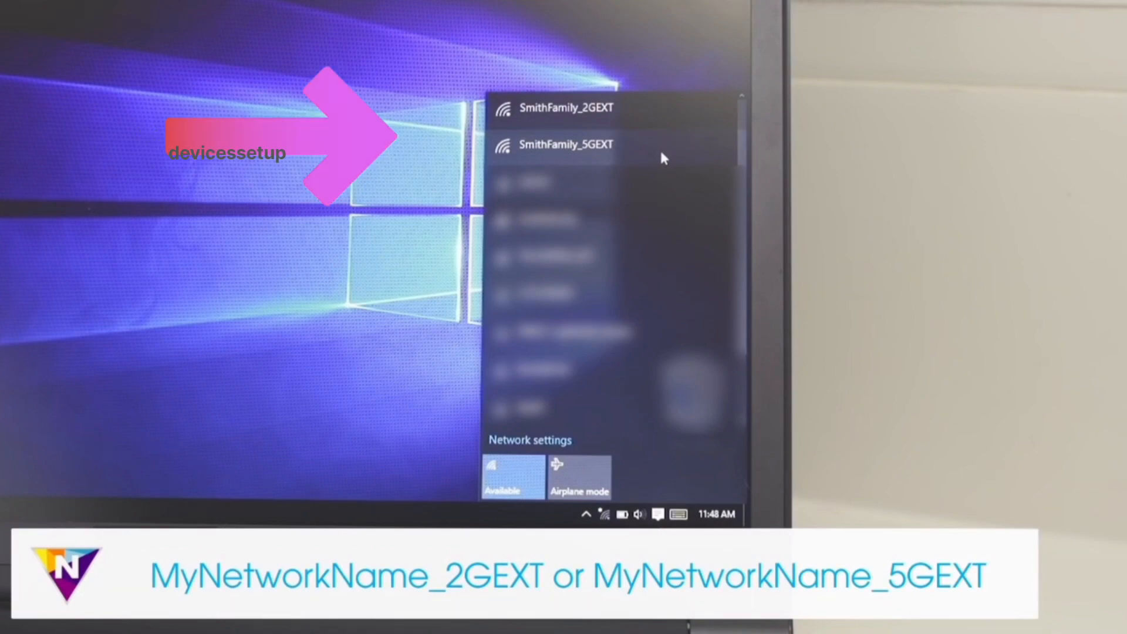
click(566, 144)
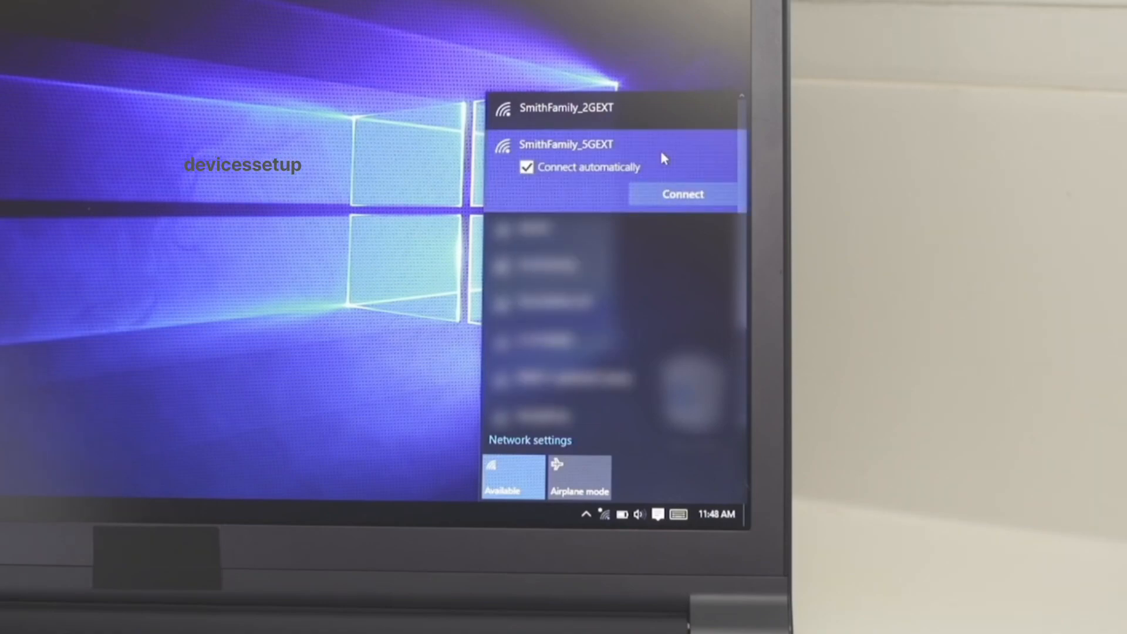
click(682, 193)
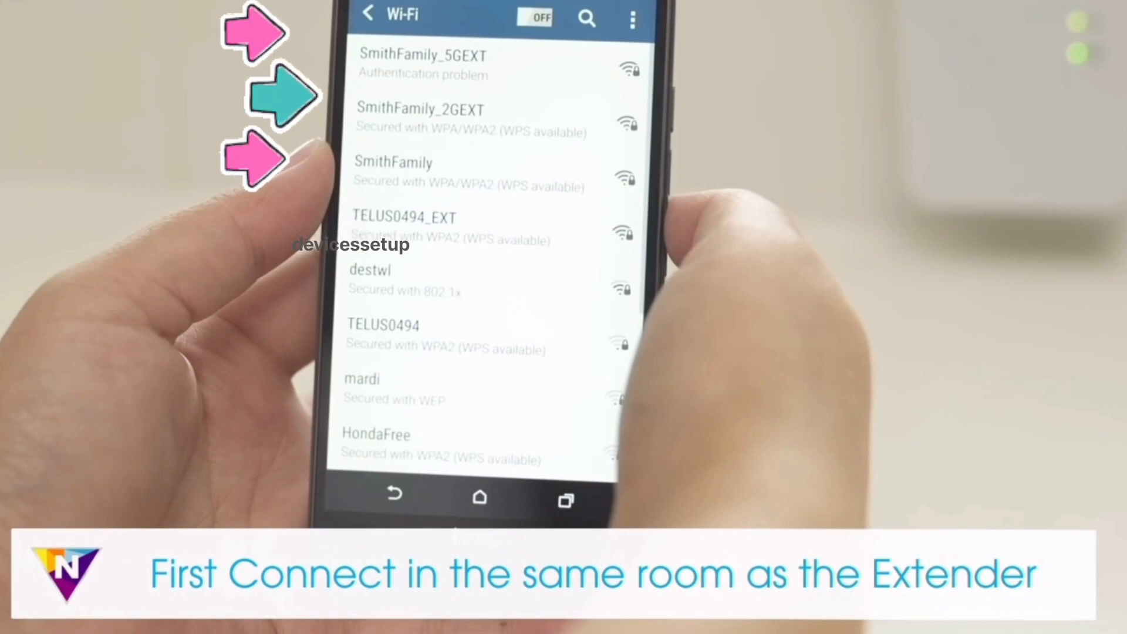
click(536, 17)
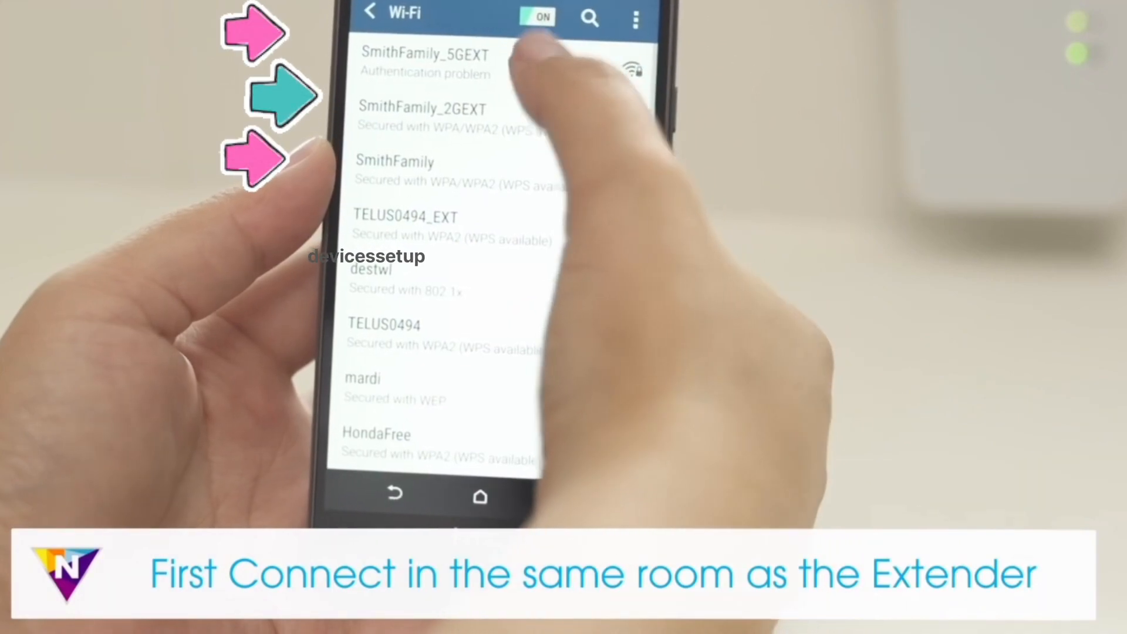
click(424, 61)
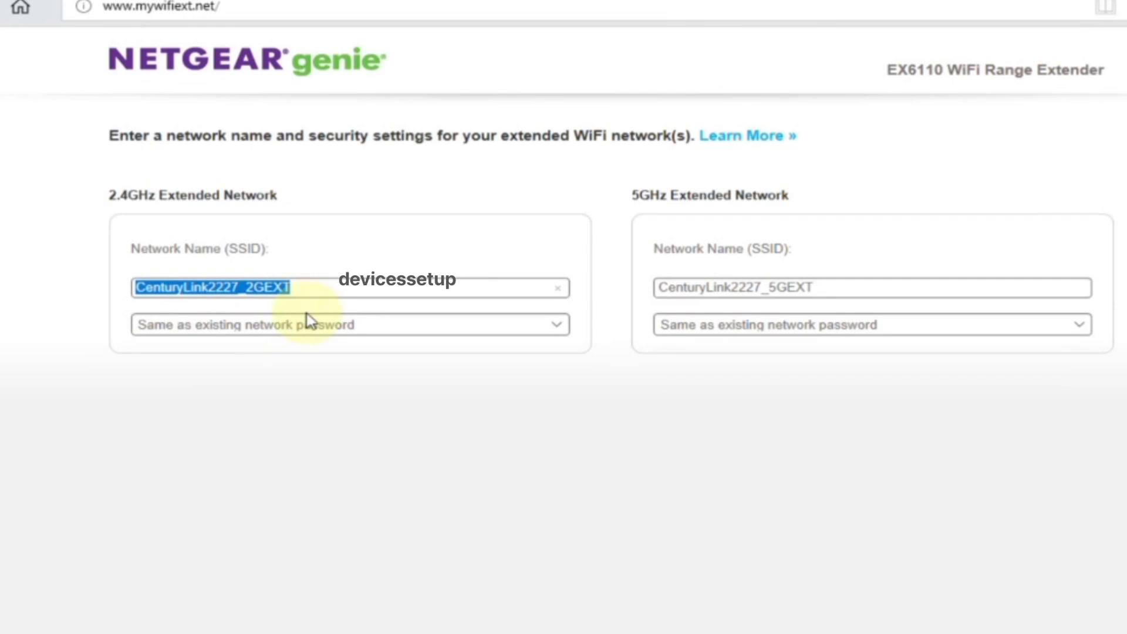
Enter 'Nick' and '2.4' as the 2.4GHz SSID, then load the mywifiext.com login page
text(Nick)
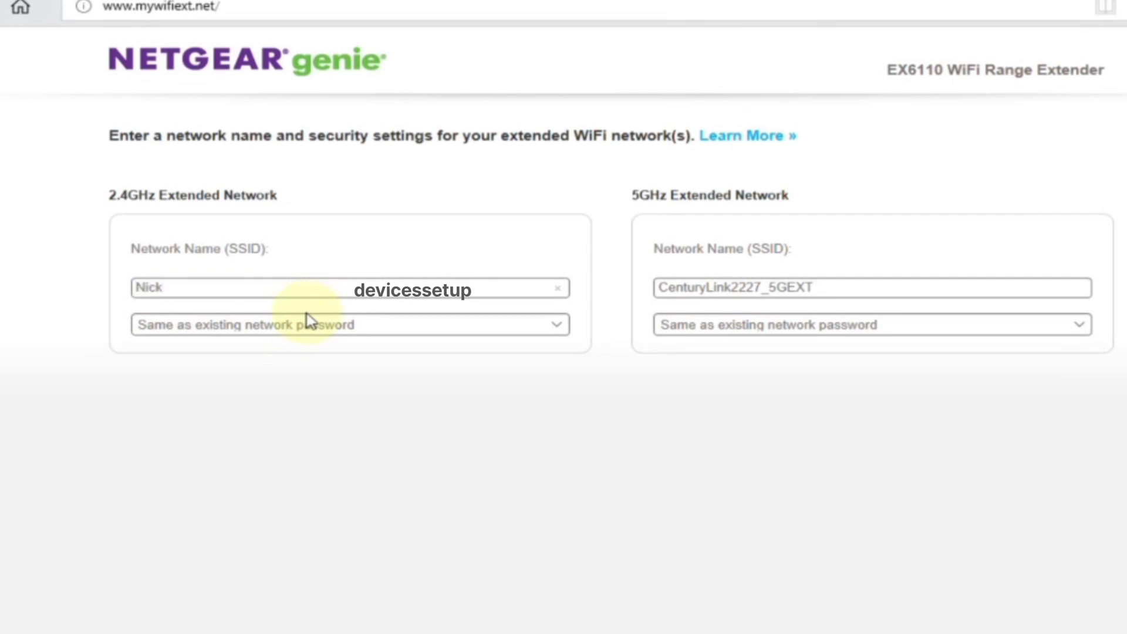
text(2.4)
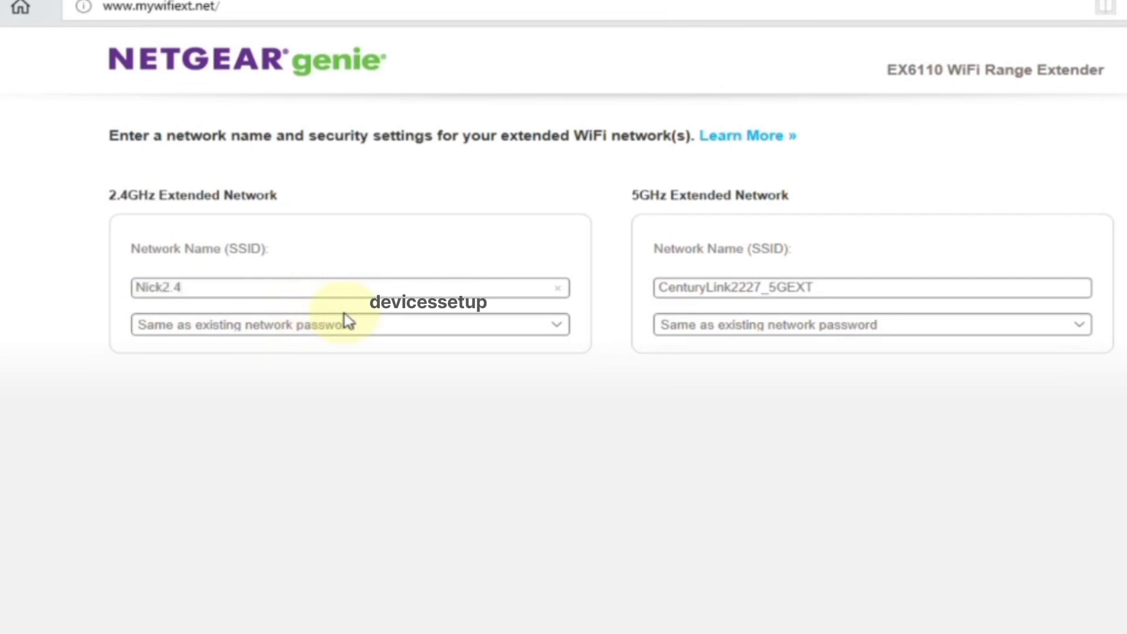
mouse_move(467, 340)
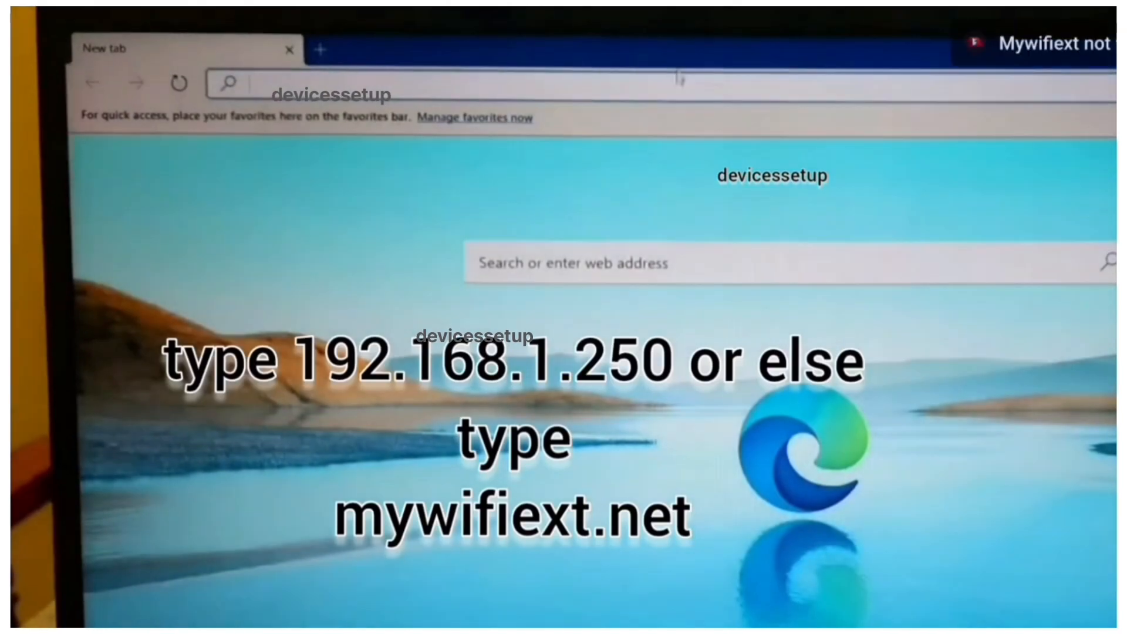
text(mywifiext.com)
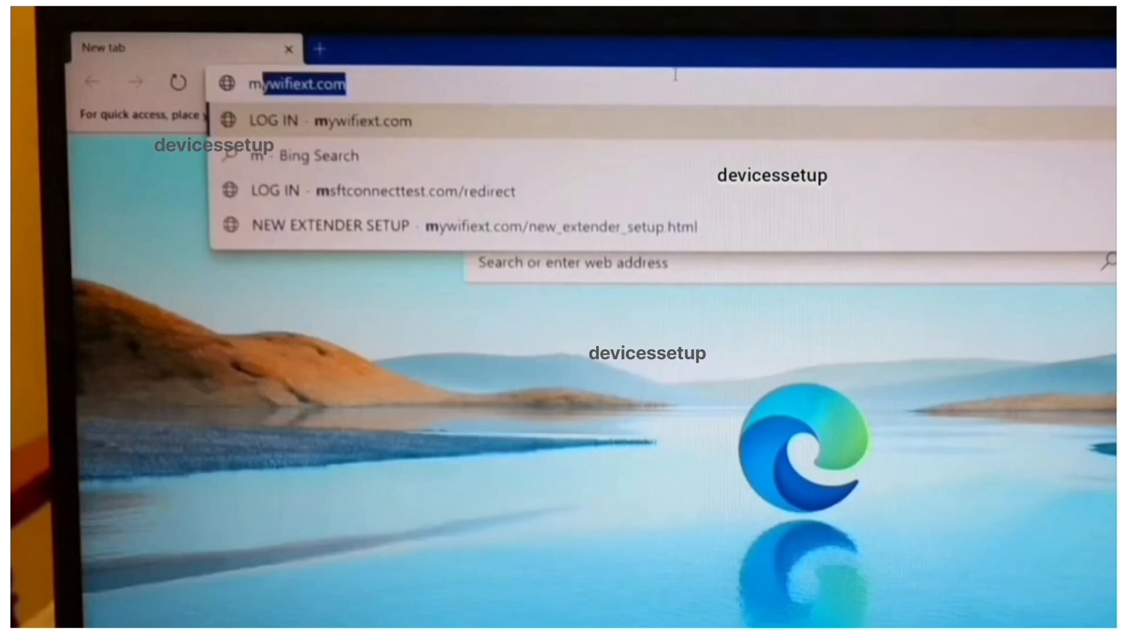
click(323, 121)
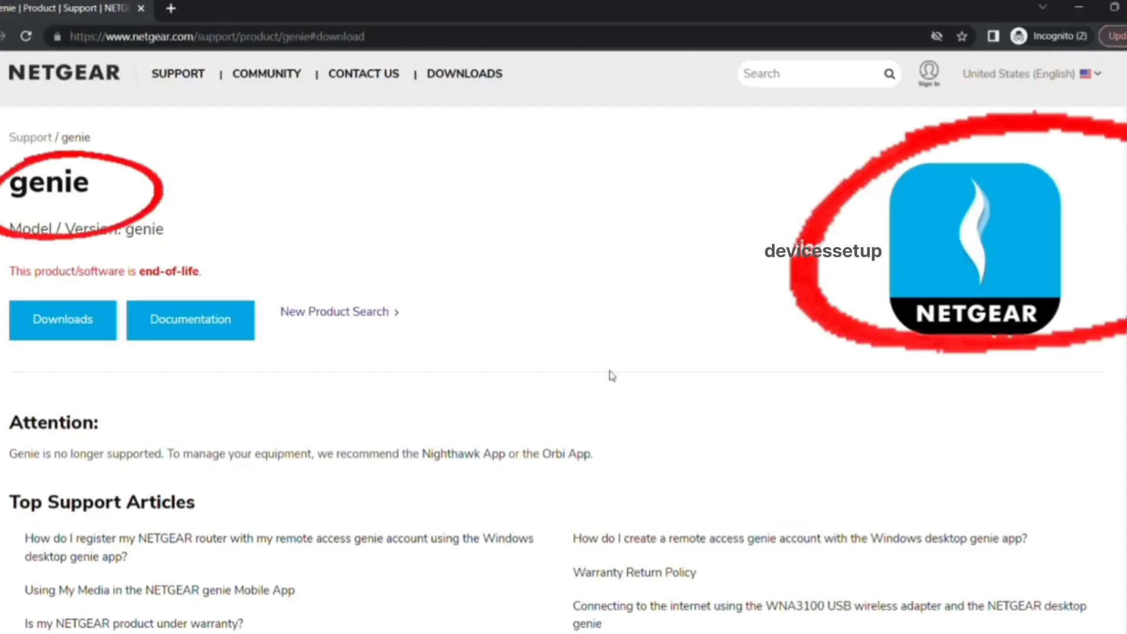
Scroll to Firmware and Software Downloads and download the NETGEAR genie App for Windows
scroll(down, 3)
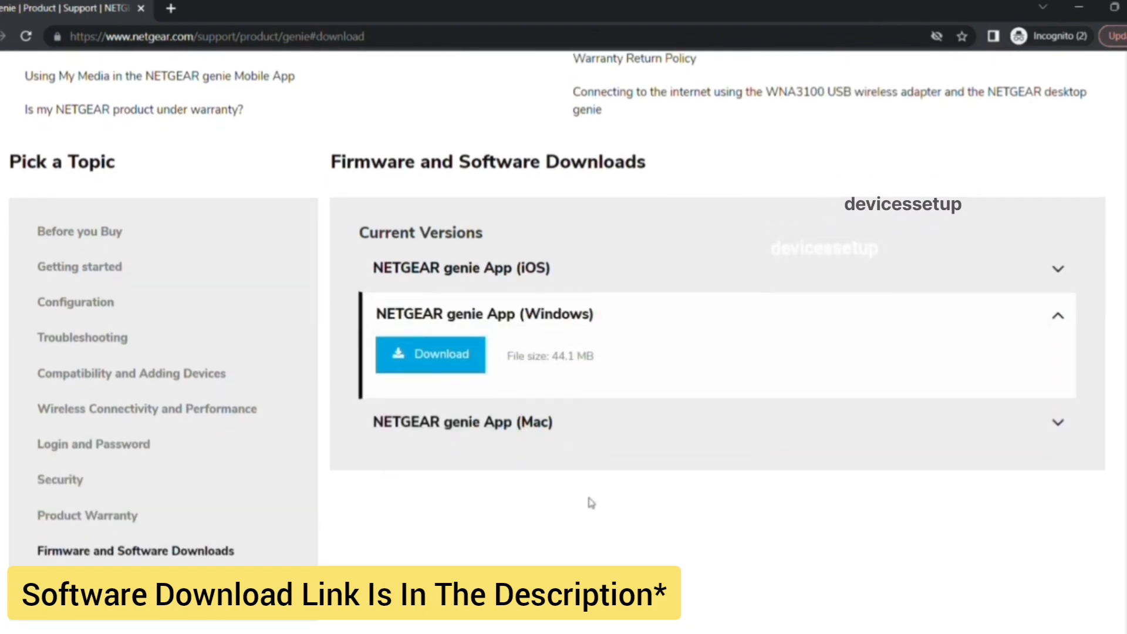
click(430, 354)
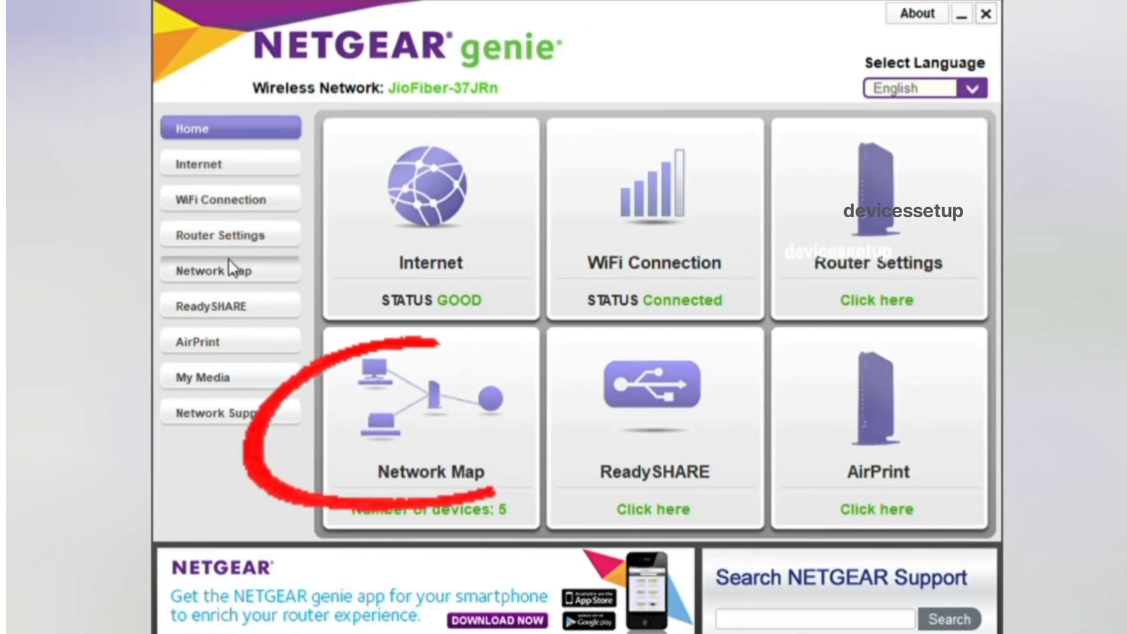
Check the router on the refreshed Network Map, then view details of device 192.168.255.118
click(230, 270)
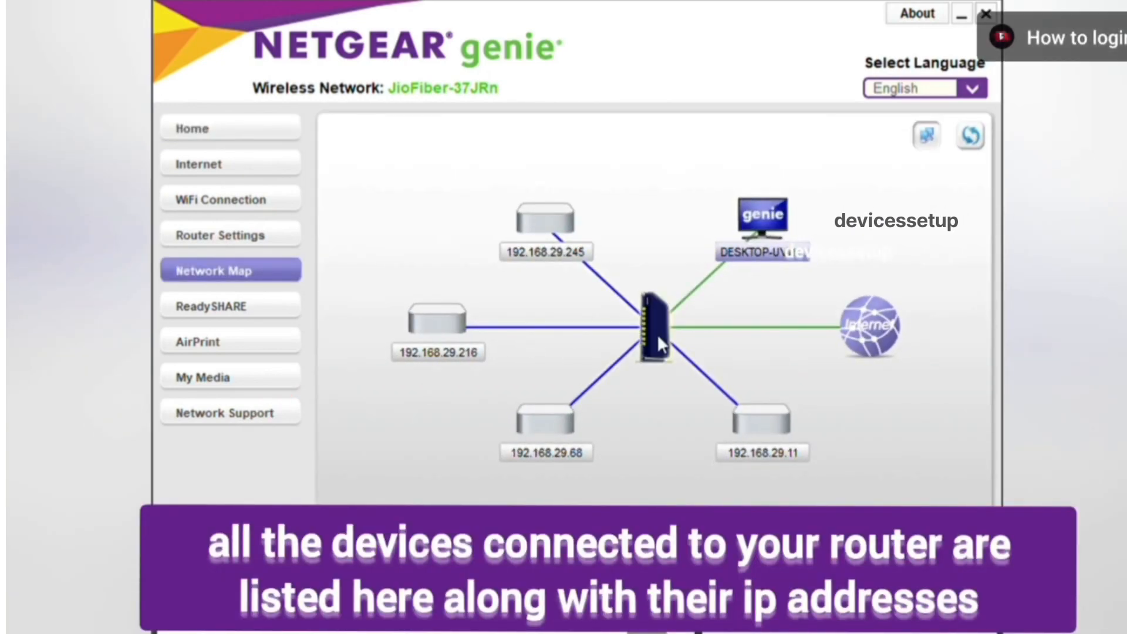
click(653, 327)
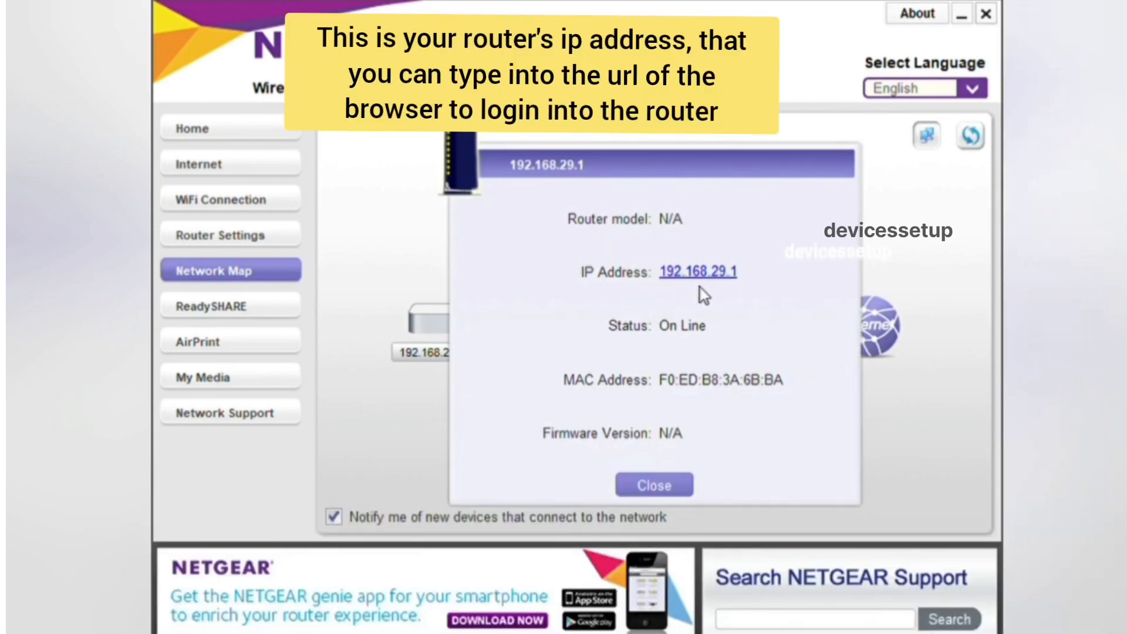
click(653, 485)
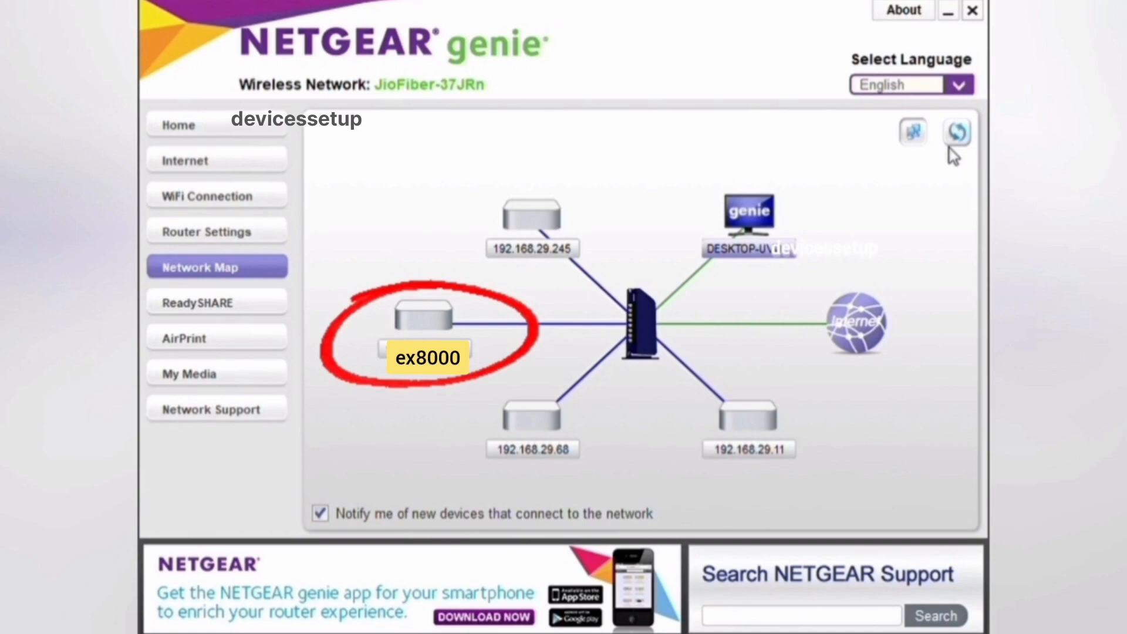
click(957, 132)
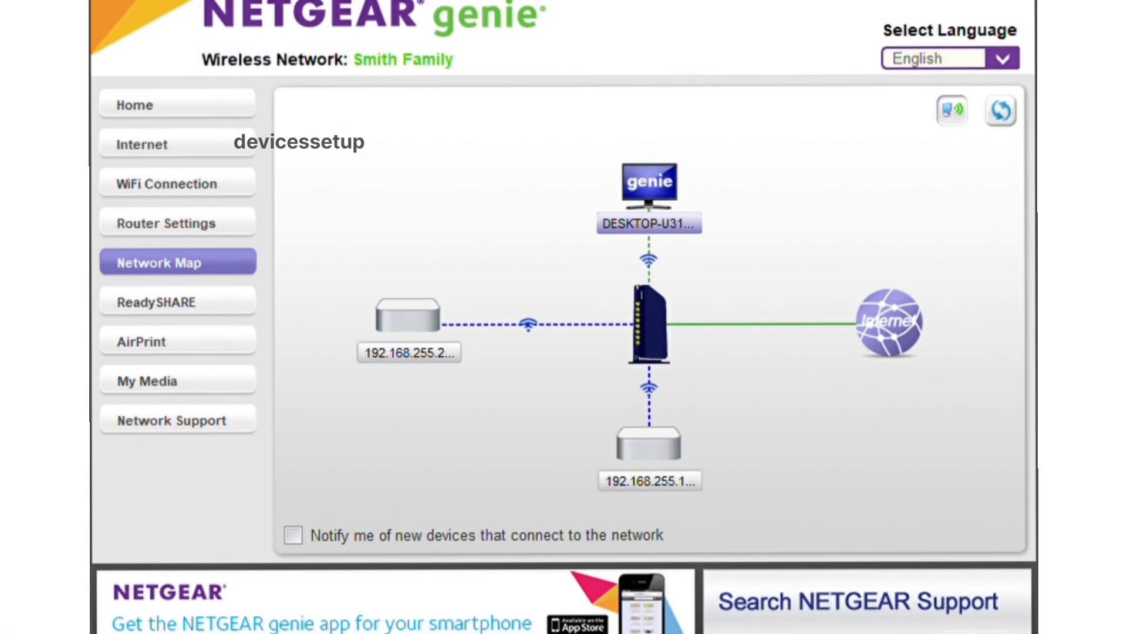
click(409, 327)
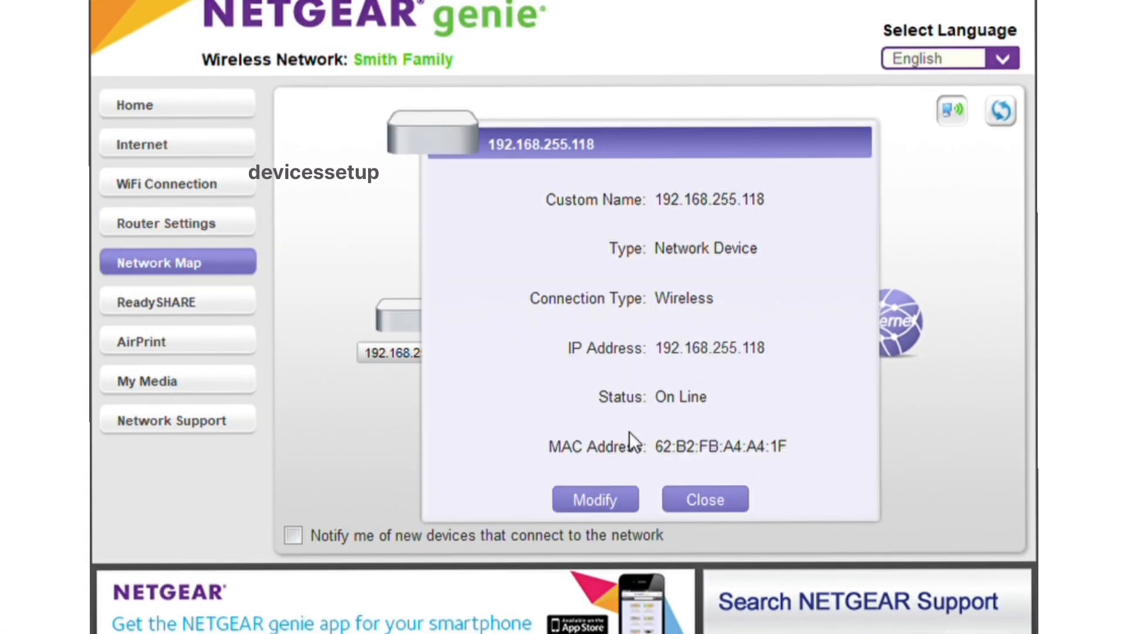
mouse_move(772, 205)
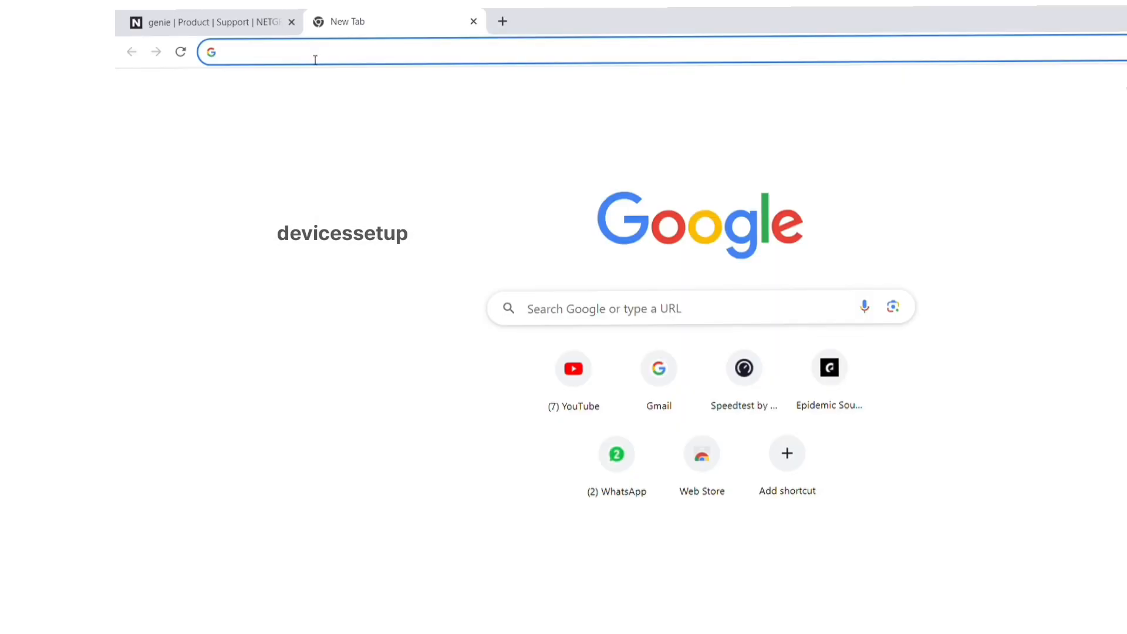
Type the device address 192.168.29.6 into a new tab's address bar
text(192.168)
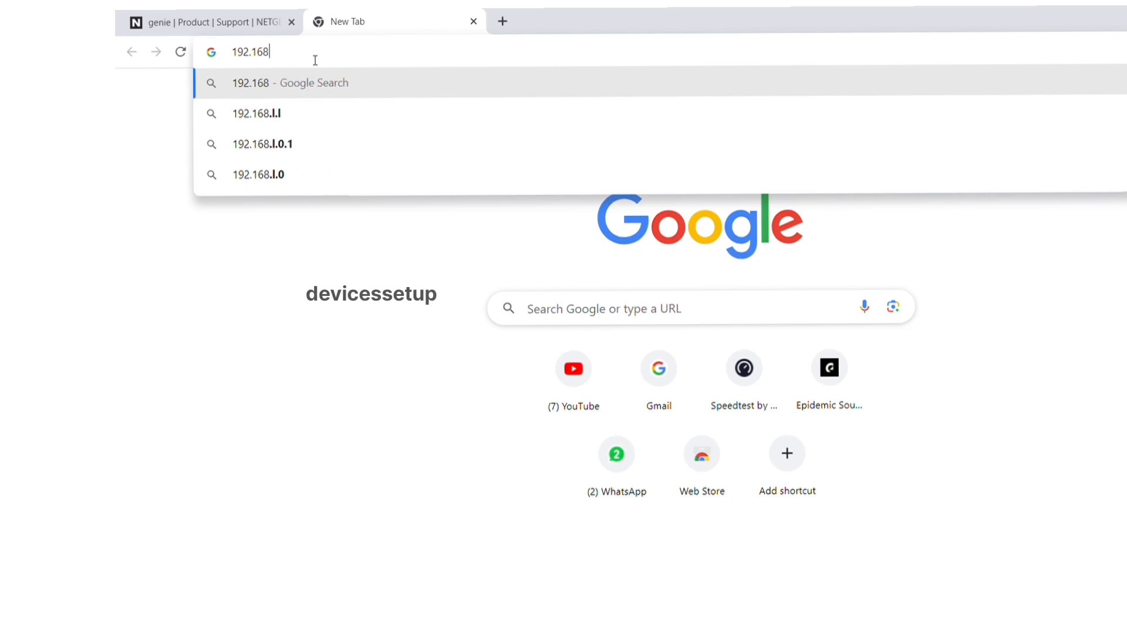
text(.29.6)
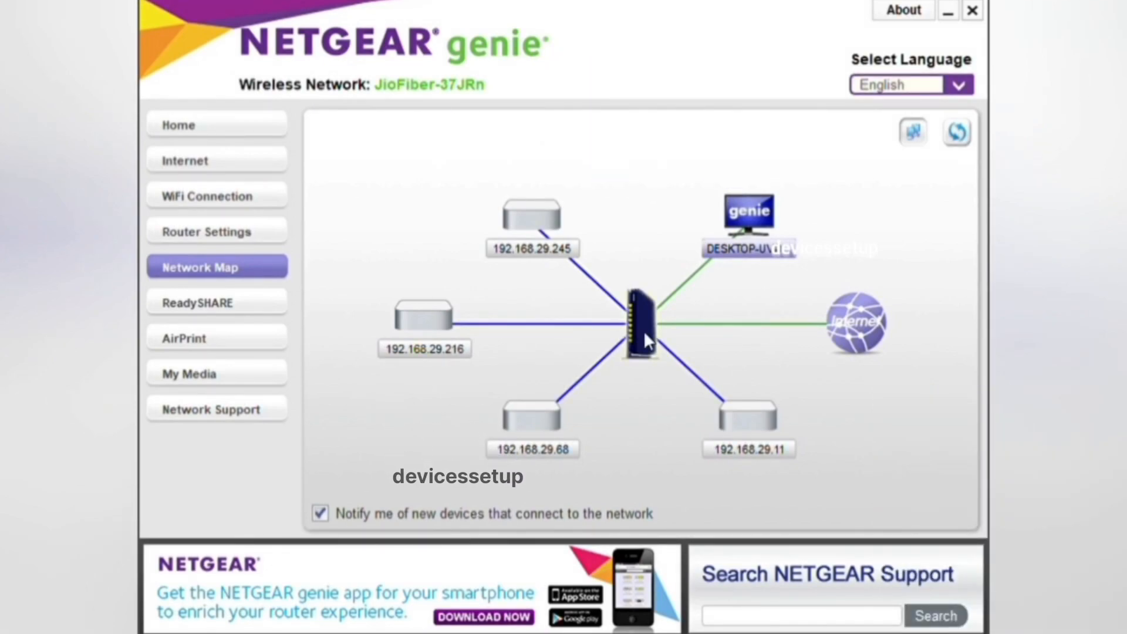
Show the router's details, revealing IP address 192.168.29.1 and status On Line
click(638, 327)
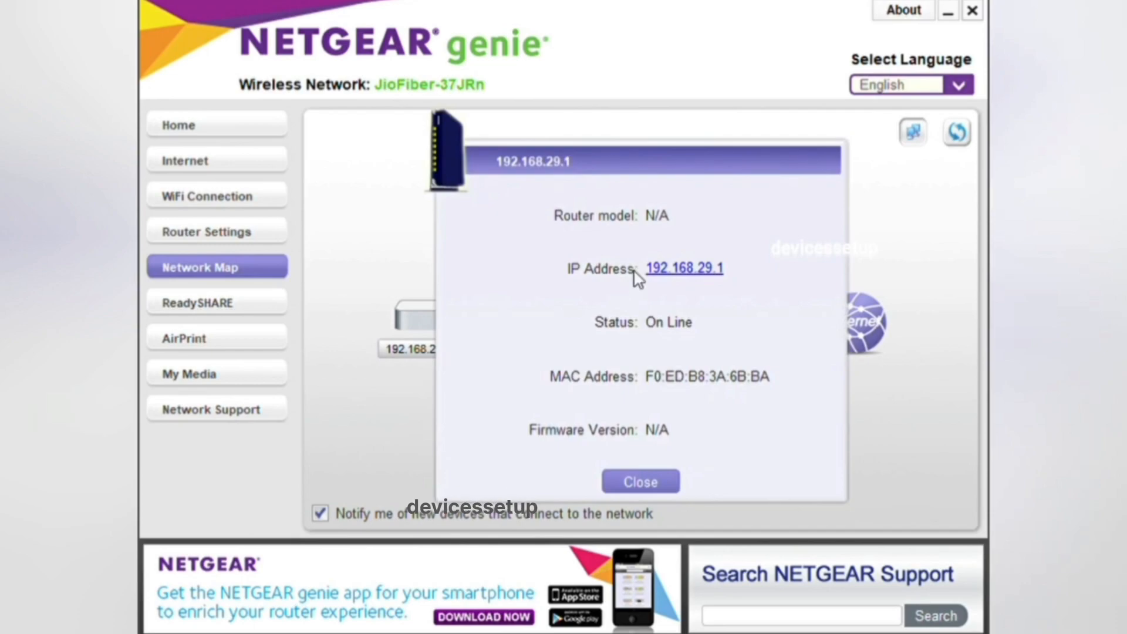
mouse_move(715, 292)
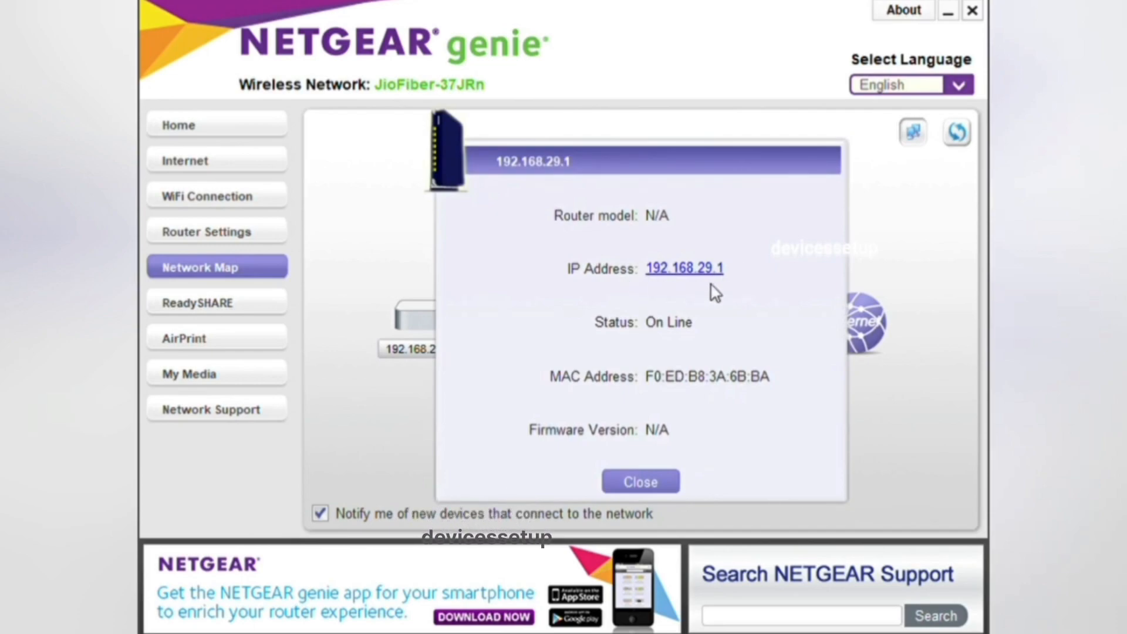
click(683, 269)
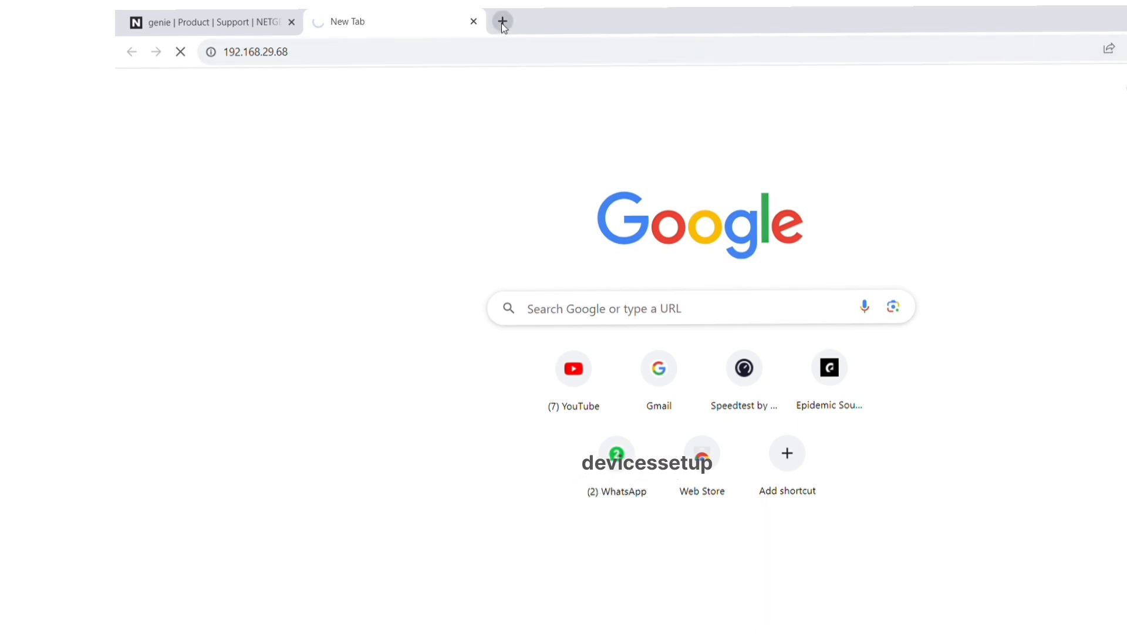
Open another new tab and enter 192.168.l.1 in its address bar
click(502, 21)
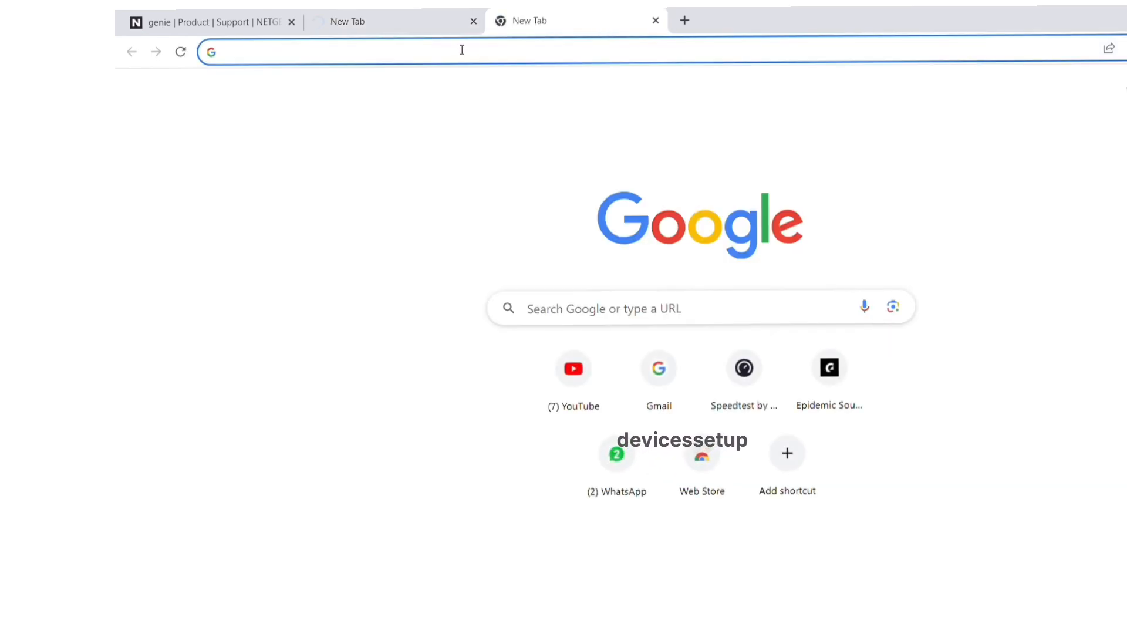
text(192.168.l.1)
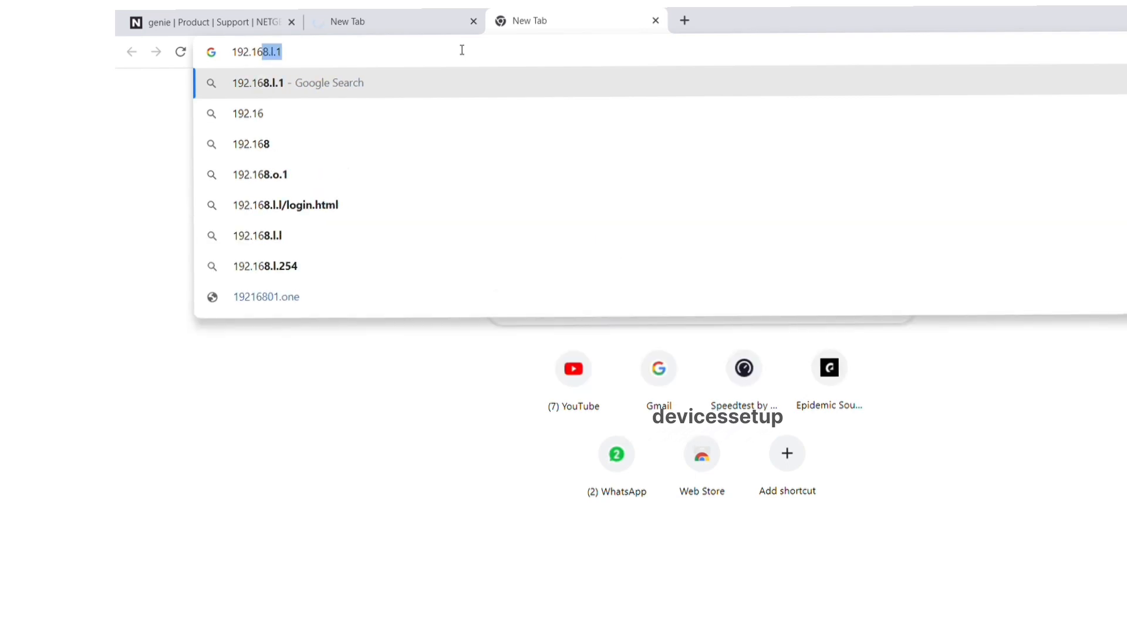
text(192.168.29)
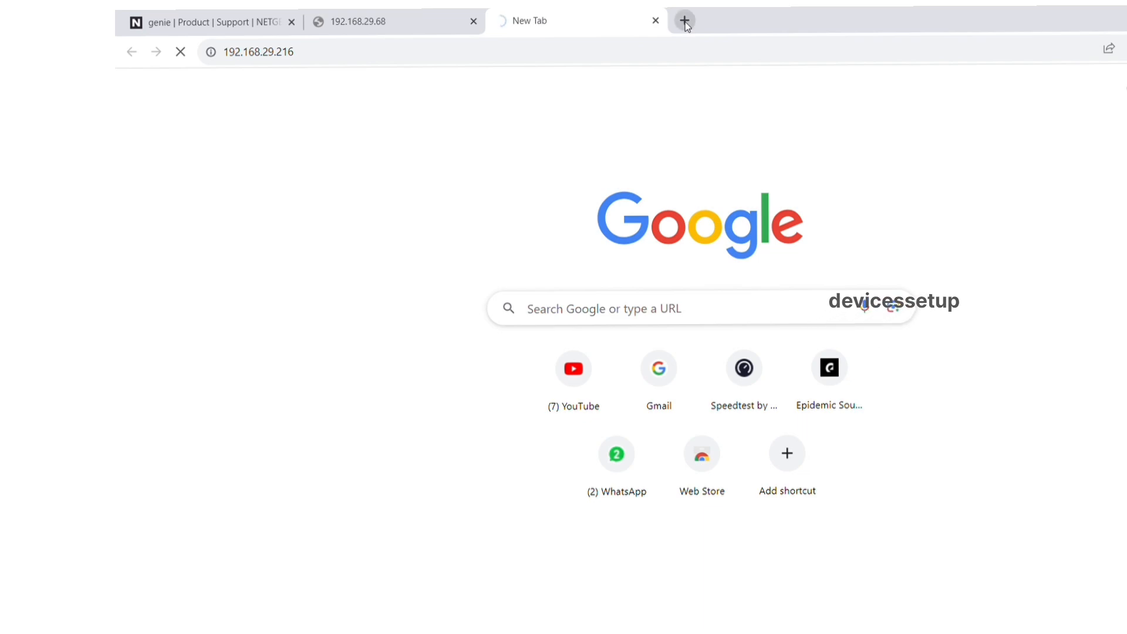
text(1)
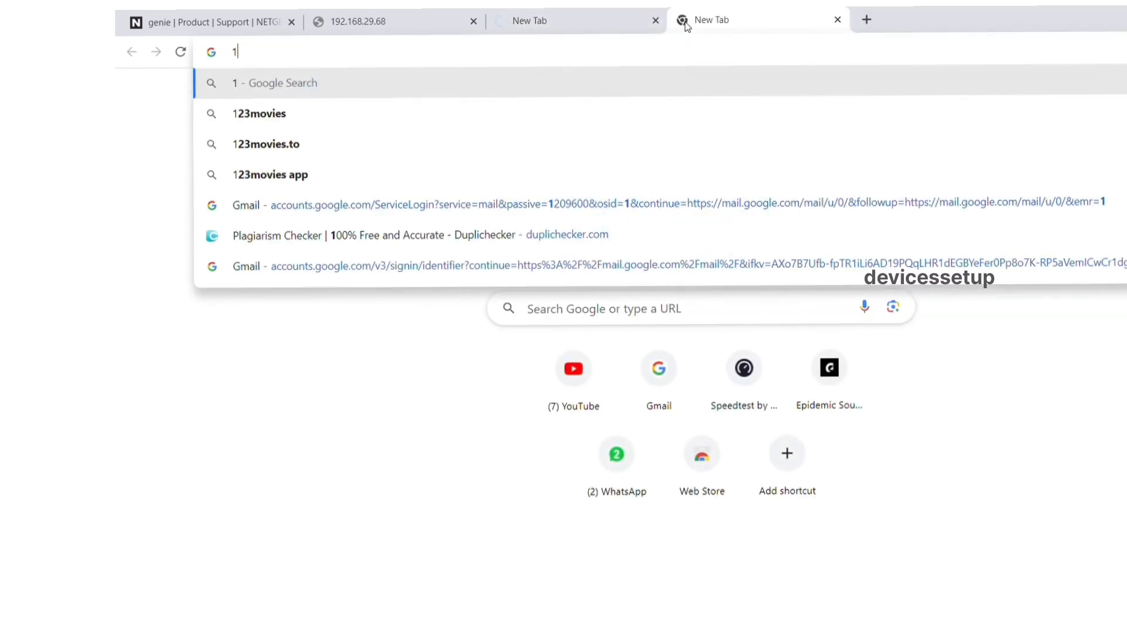
text(92.168.l.1)
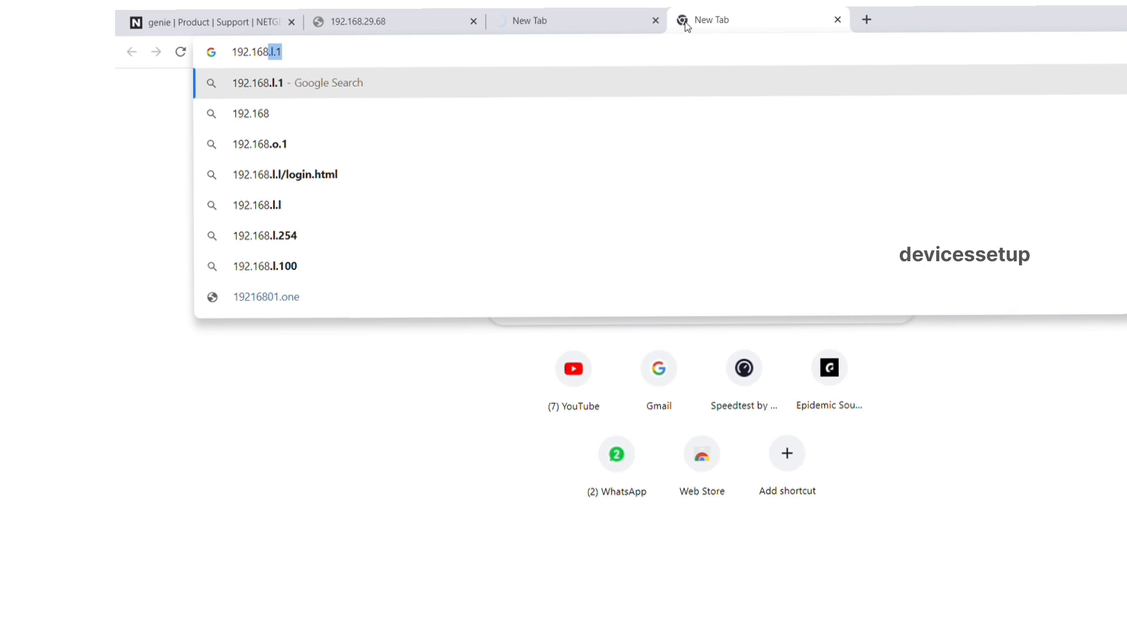